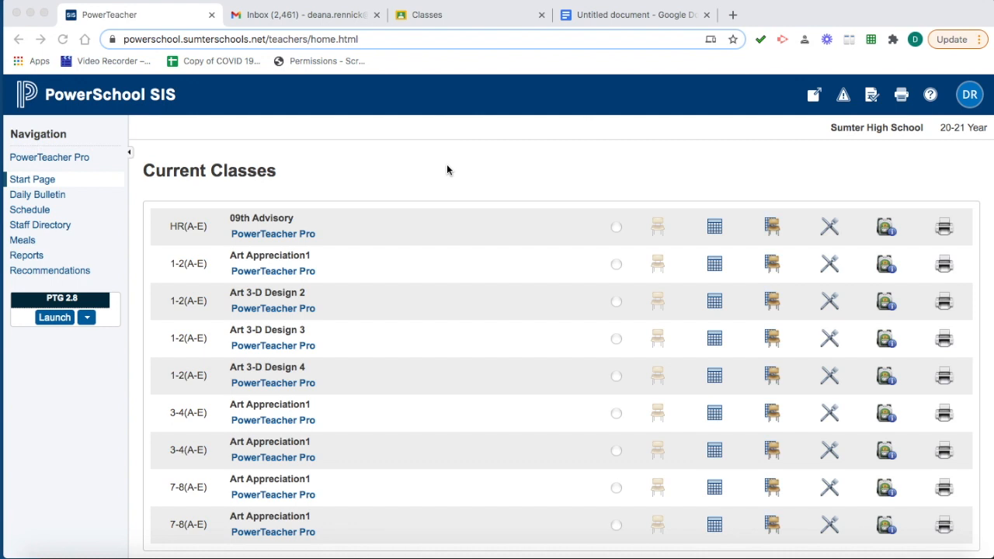
{"action": "mouse_move", "coordinate": [965, 201]}
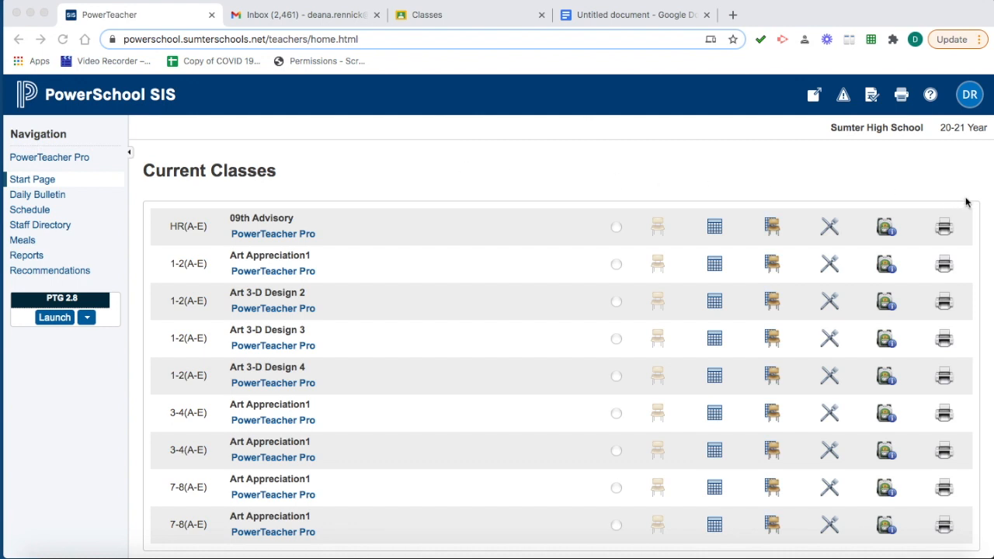
{"action": "mouse_move", "coordinate": [760, 193]}
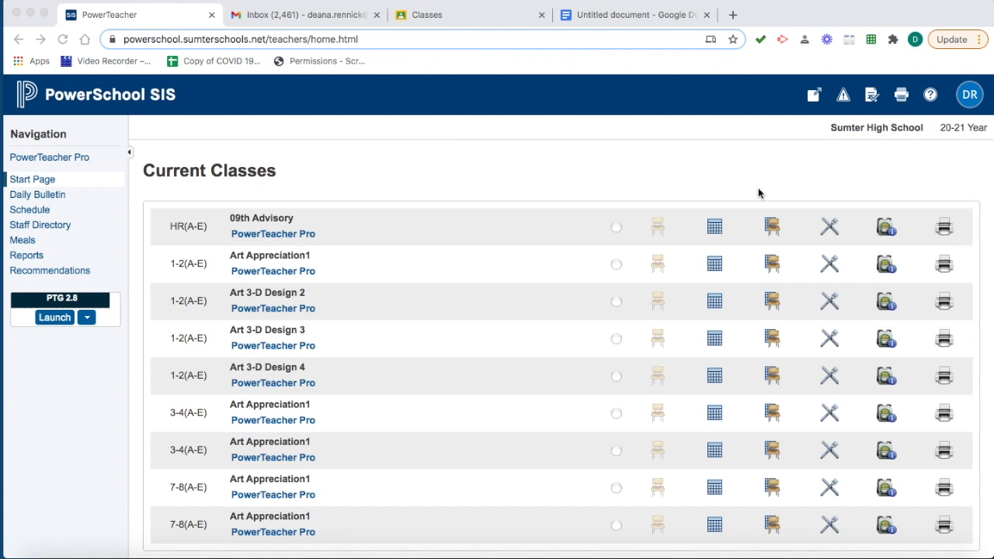
{"action": "mouse_move", "coordinate": [142, 141]}
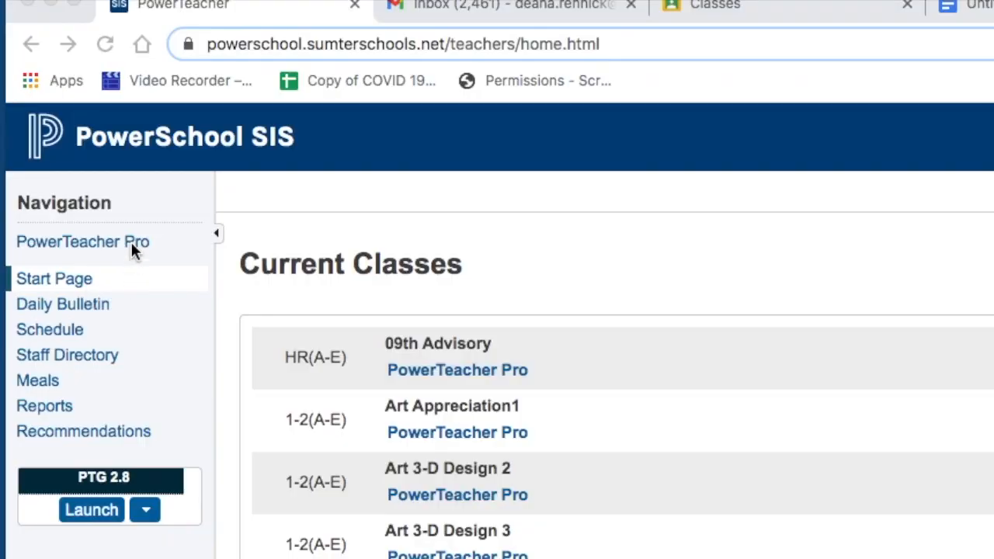
{"action": "mouse_move", "coordinate": [77, 258]}
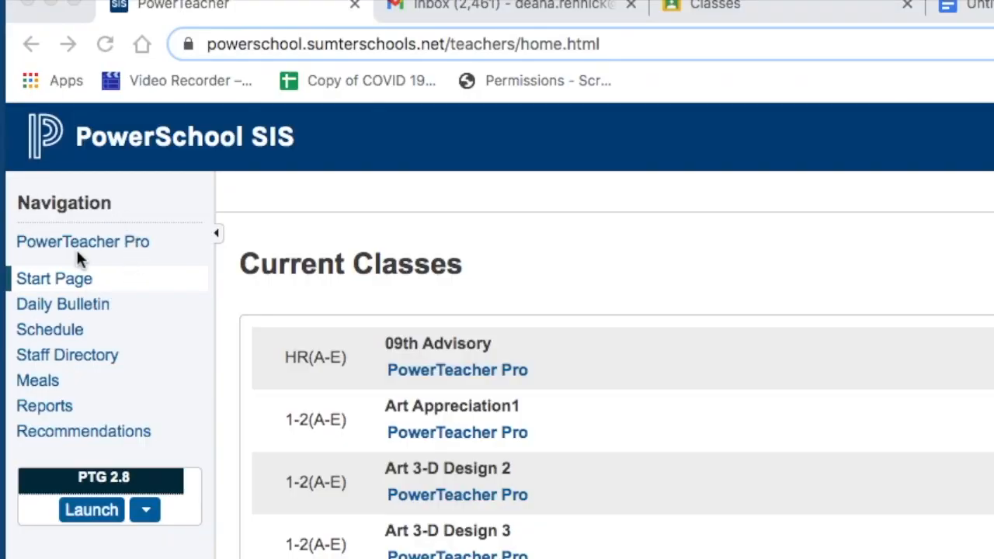
Open the 3-4(A-E) Art Appreciation1 class's S2 Assignments page and check its gear options
{"action": "scroll", "scroll_direction": "down", "scroll_amount": 3}
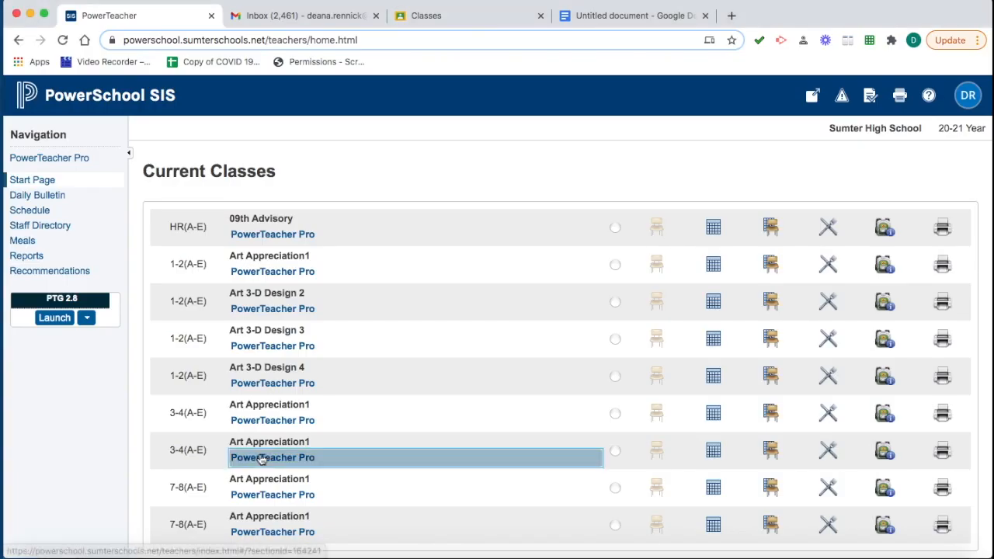
{"action": "left_click", "coordinate": [272, 458]}
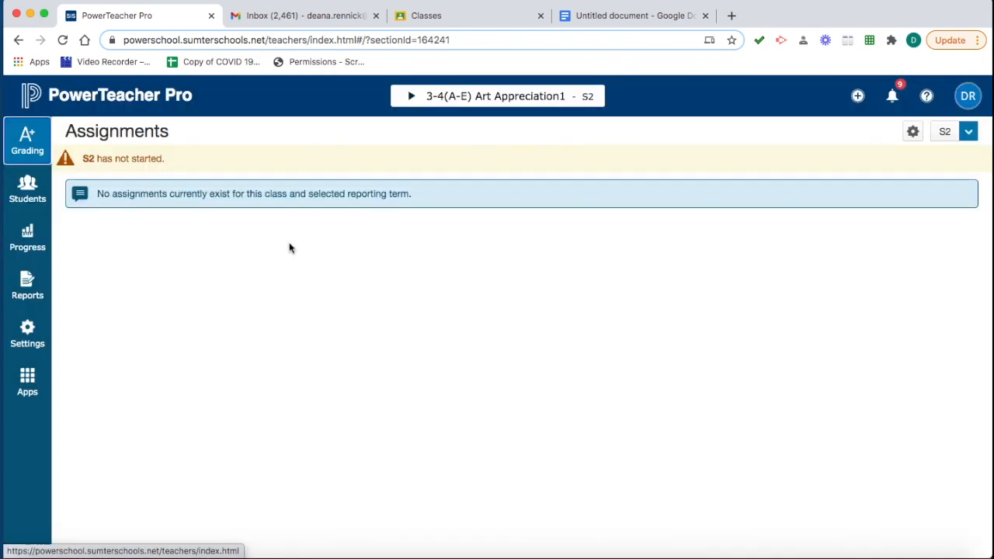
{"action": "mouse_move", "coordinate": [912, 130]}
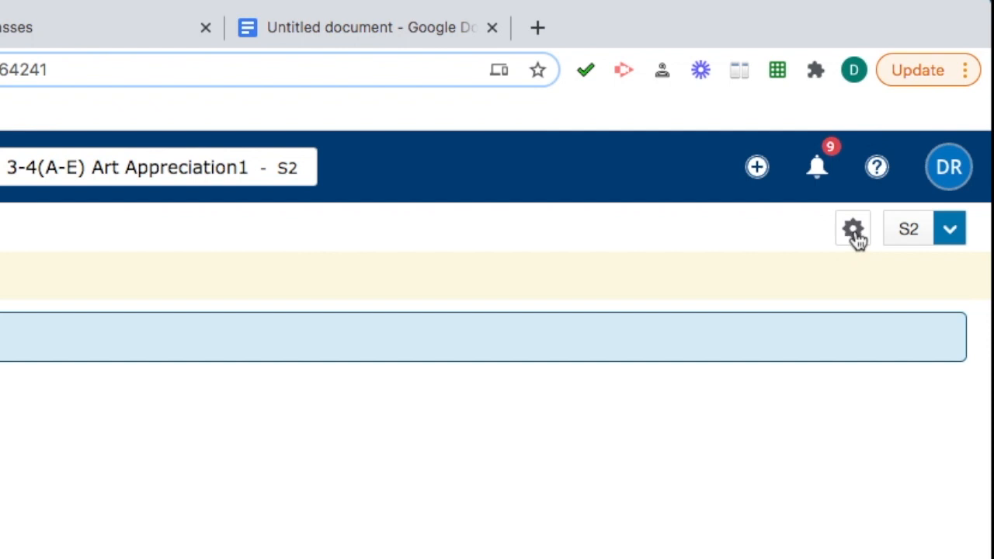
{"action": "left_click", "coordinate": [852, 228]}
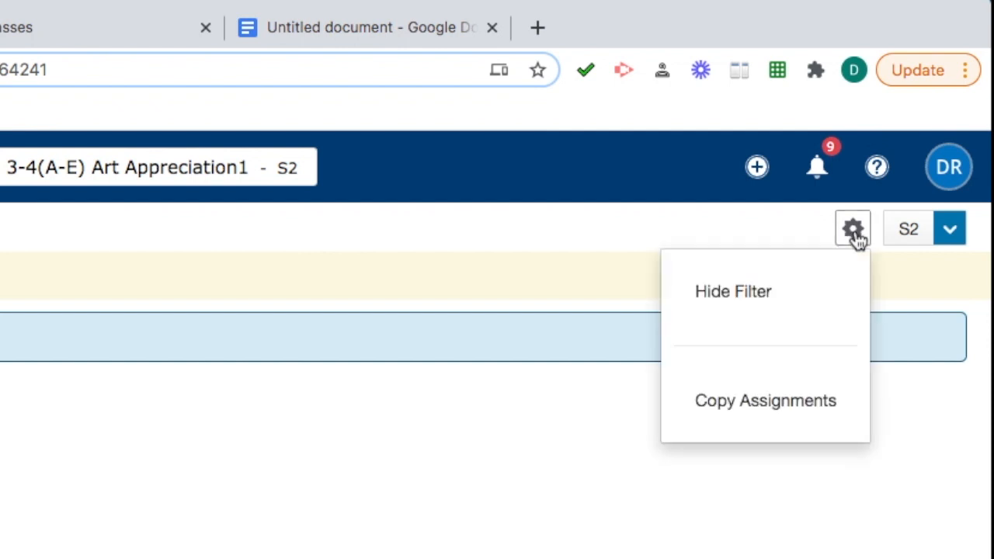
{"action": "mouse_move", "coordinate": [806, 240]}
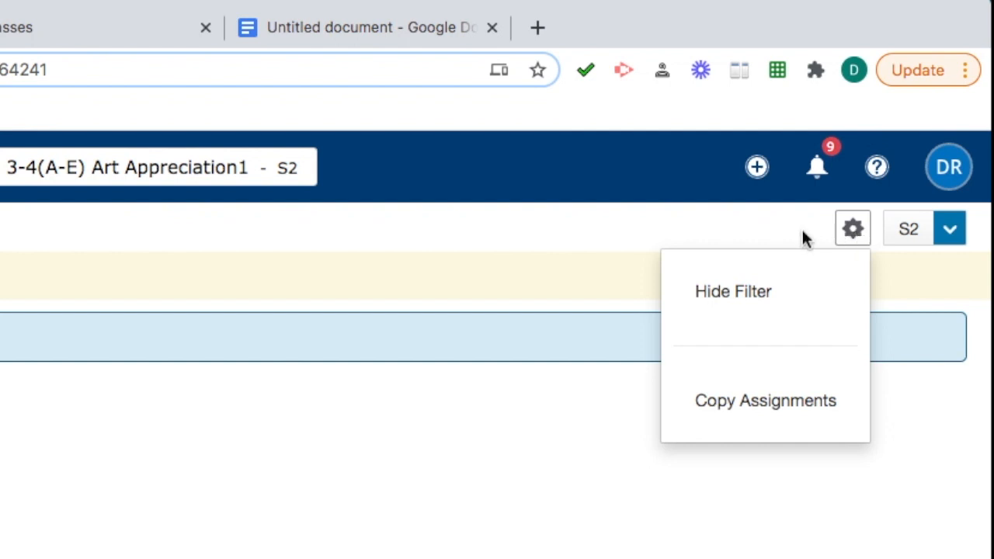
{"action": "mouse_move", "coordinate": [534, 247]}
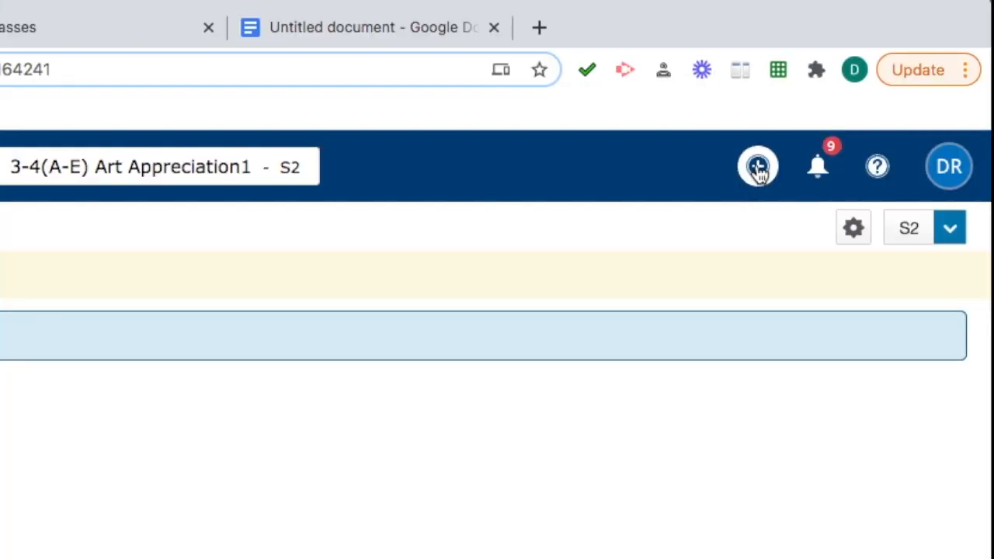
Start a class email to all 21 Art Appreciation1 students and open the Message form
{"action": "left_click", "coordinate": [758, 166]}
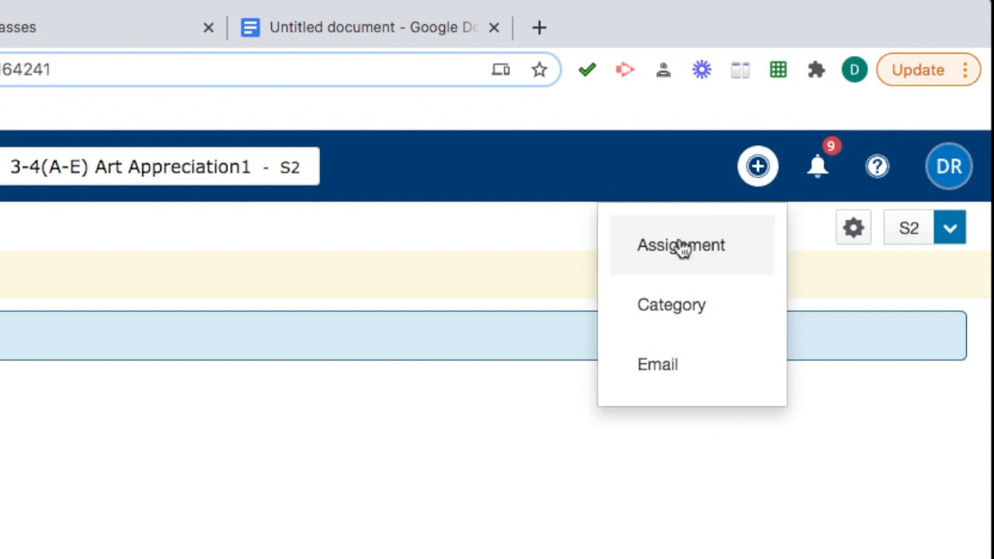
{"action": "mouse_move", "coordinate": [665, 372]}
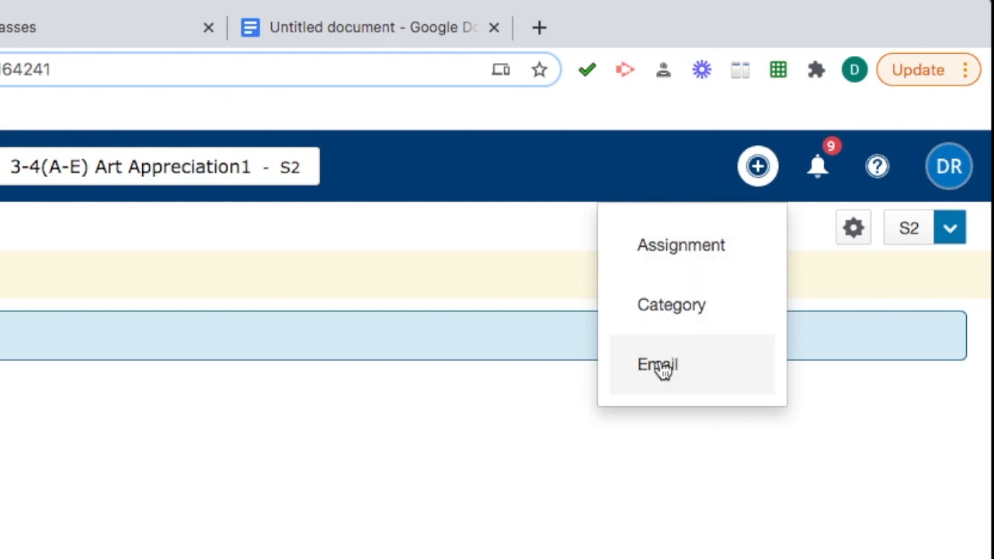
{"action": "left_click", "coordinate": [657, 365]}
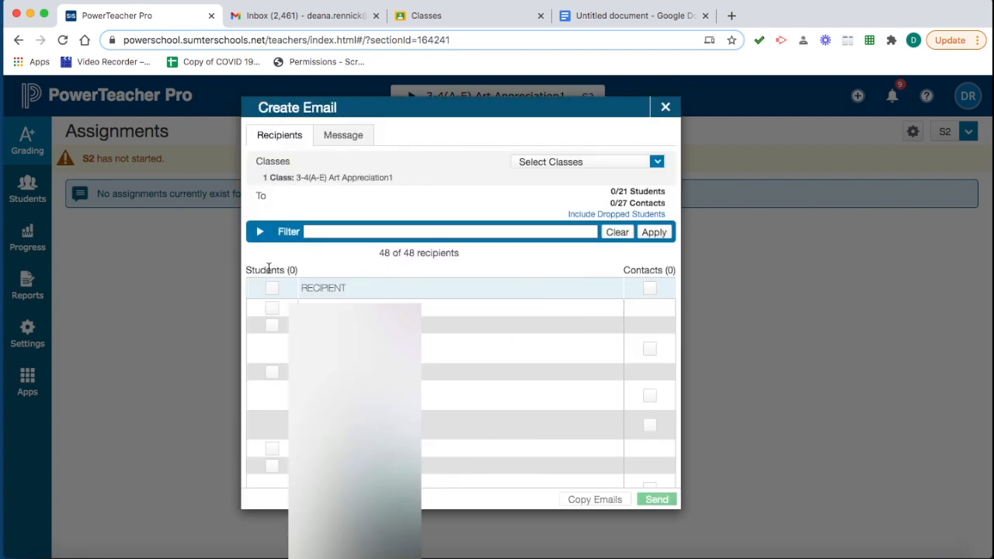
{"action": "mouse_move", "coordinate": [274, 289]}
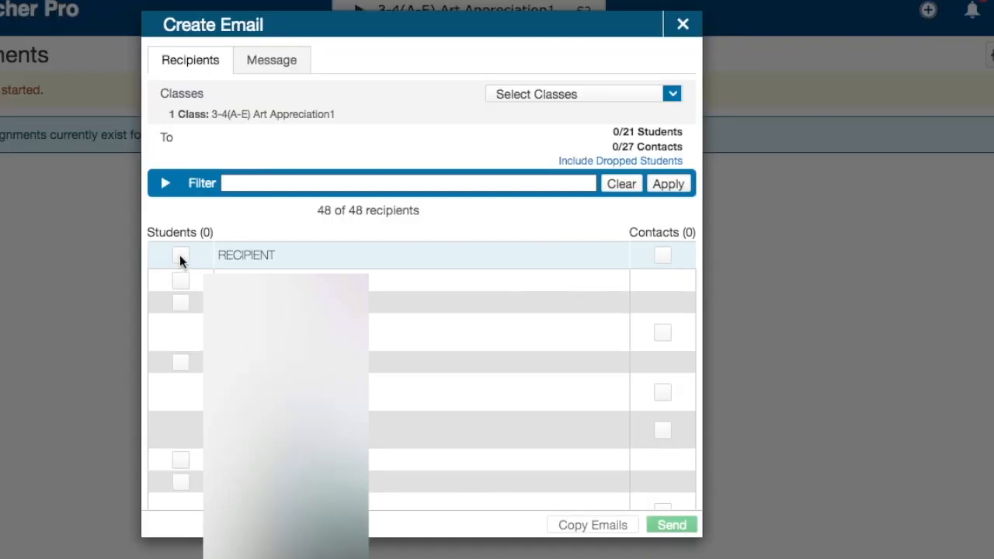
{"action": "left_click", "coordinate": [180, 255]}
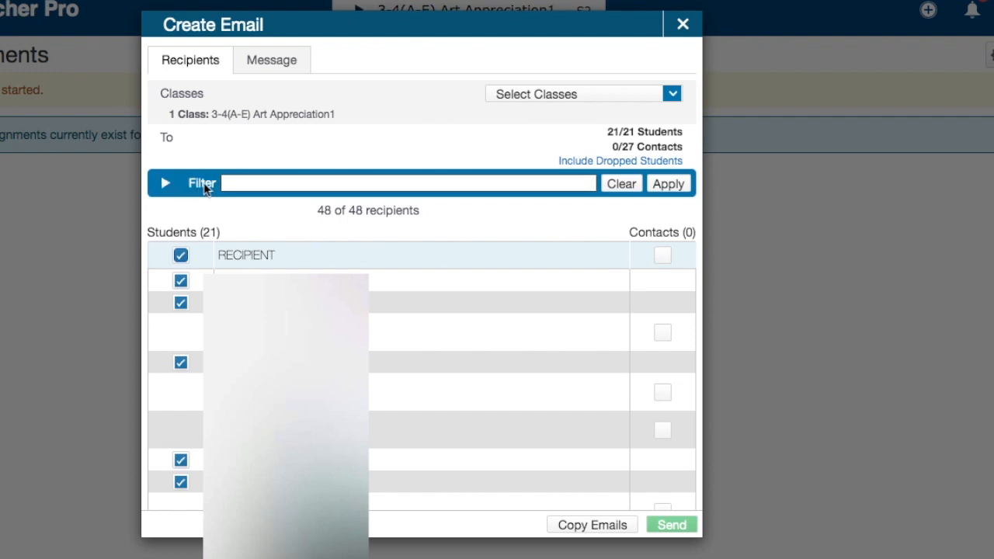
{"action": "mouse_move", "coordinate": [213, 185]}
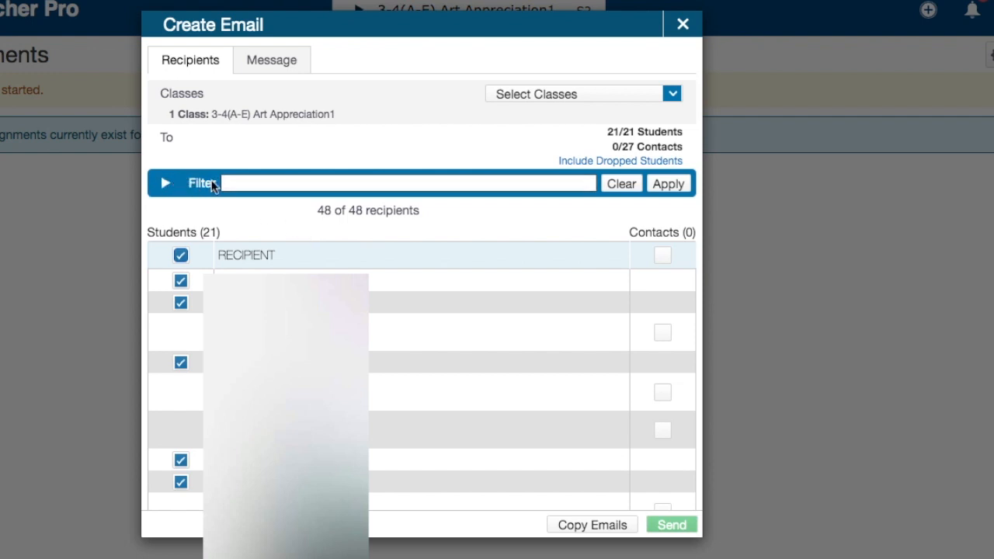
{"action": "mouse_move", "coordinate": [192, 202]}
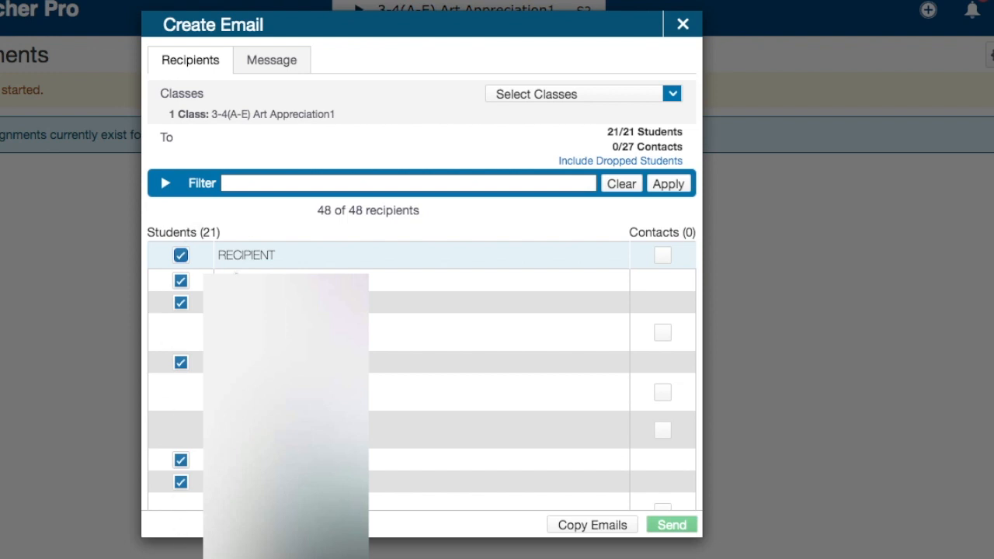
{"action": "left_click", "coordinate": [271, 59]}
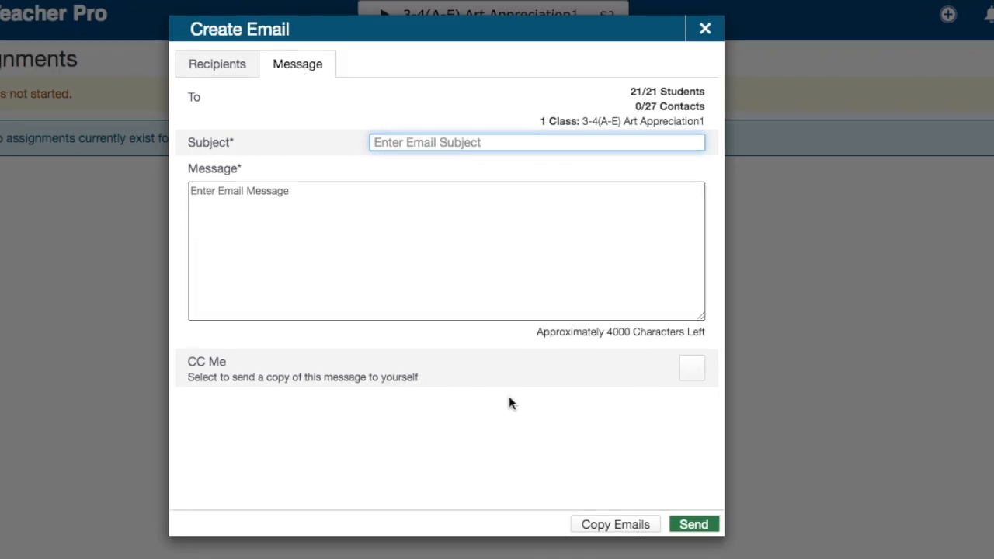
Copy the 21 students' email addresses and switch to the Untitled Google Doc
{"action": "left_click", "coordinate": [217, 63]}
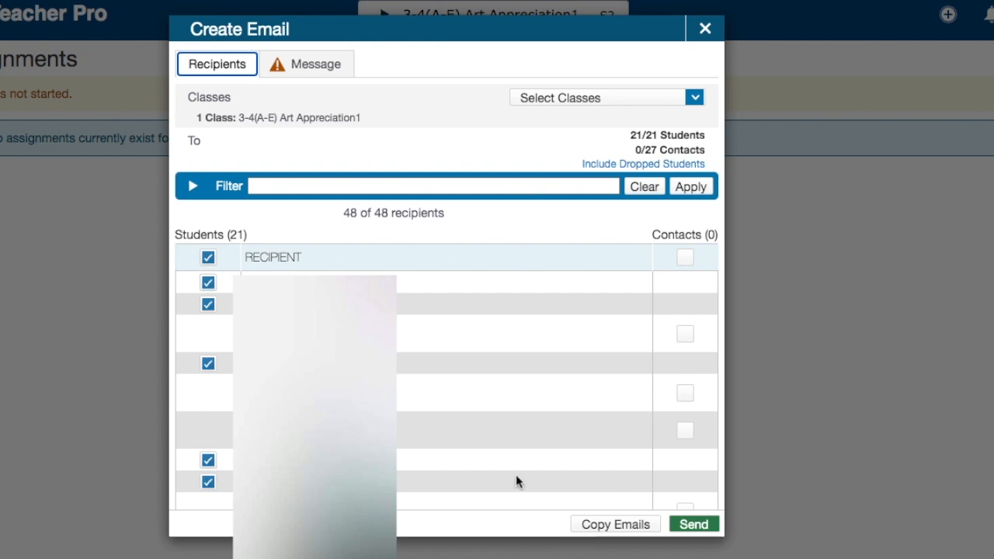
{"action": "mouse_move", "coordinate": [609, 521]}
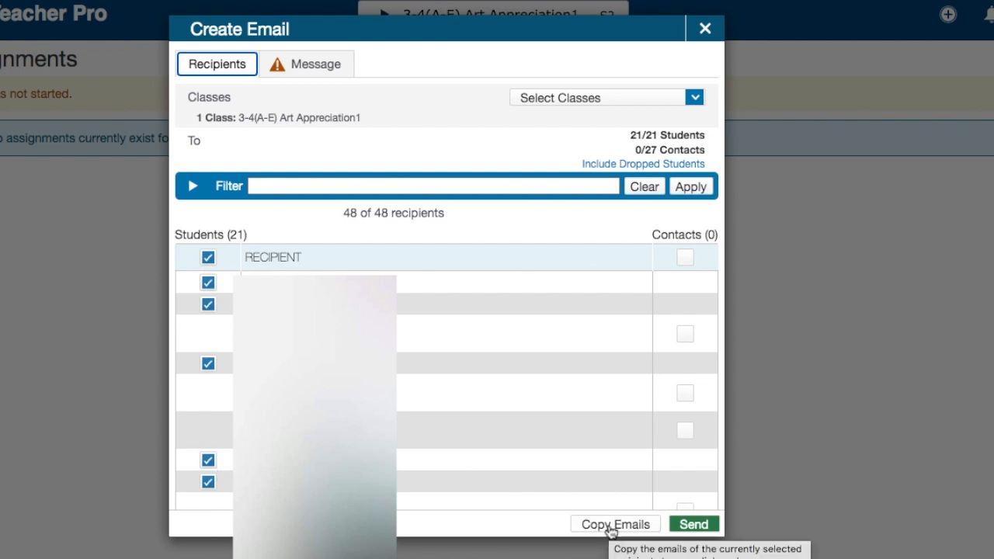
{"action": "left_click", "coordinate": [614, 524]}
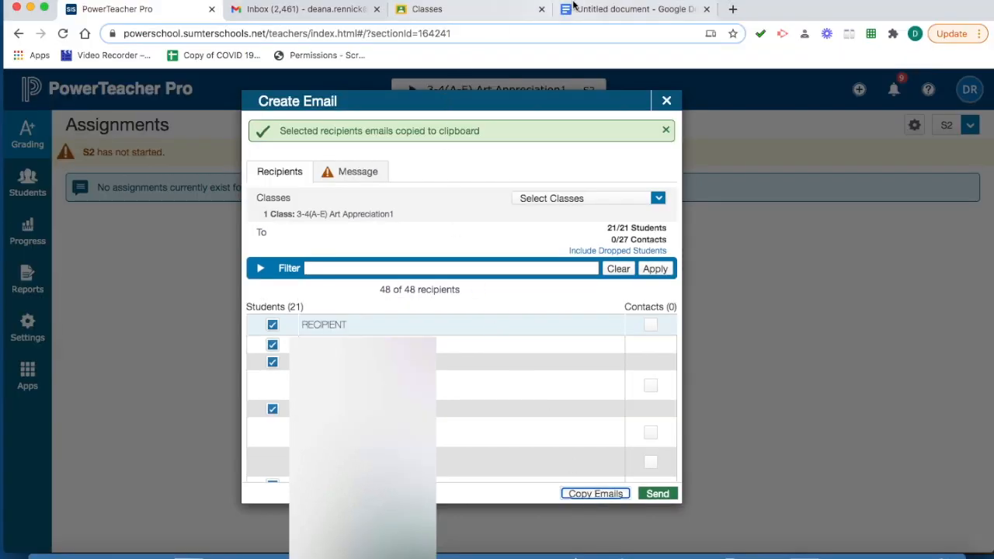
{"action": "left_click", "coordinate": [637, 8]}
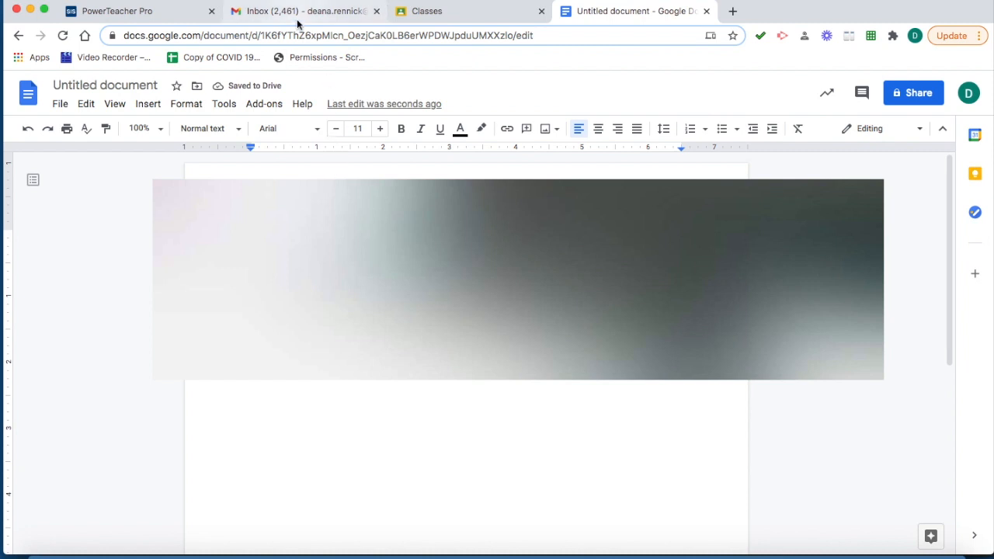
Switch to the Classes tab showing Google Classroom's class list
{"action": "left_click", "coordinate": [309, 11]}
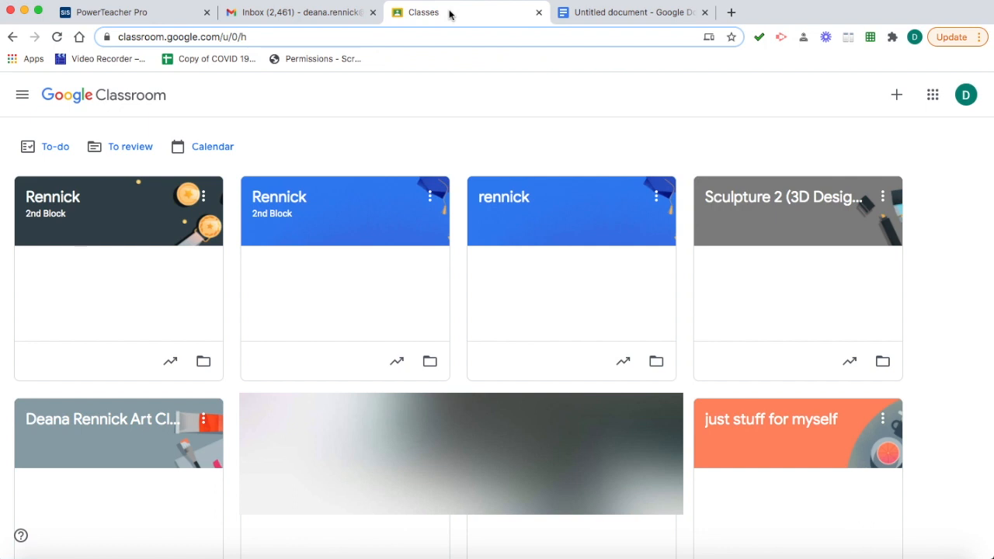
{"action": "mouse_move", "coordinate": [897, 95]}
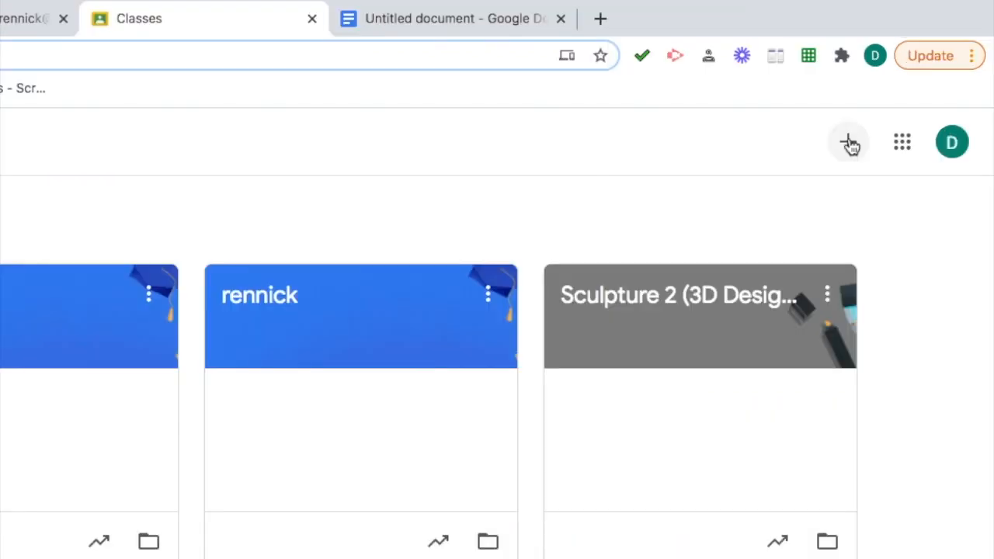
Create the class "Rennick New Class" with section 2nd Block
{"action": "left_click", "coordinate": [848, 142]}
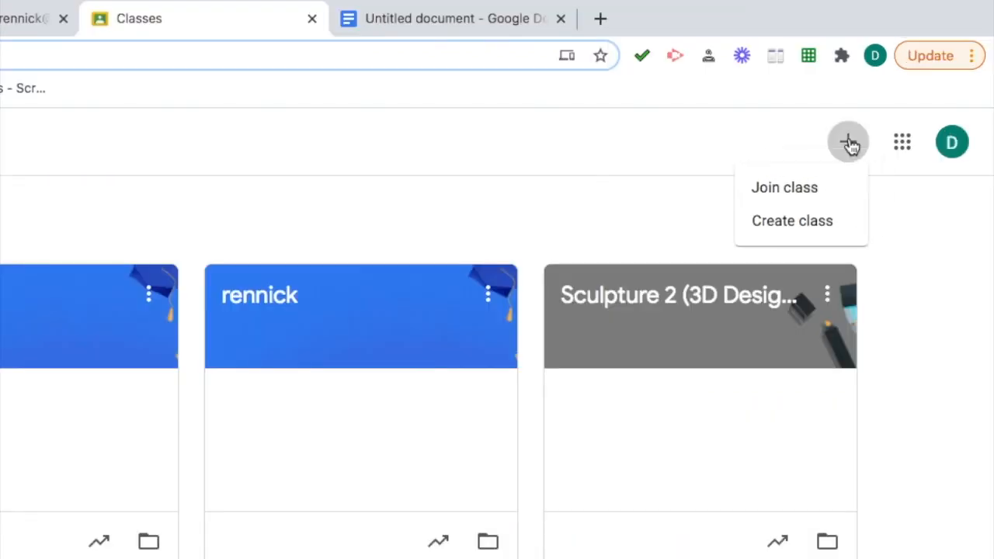
{"action": "left_click", "coordinate": [791, 220]}
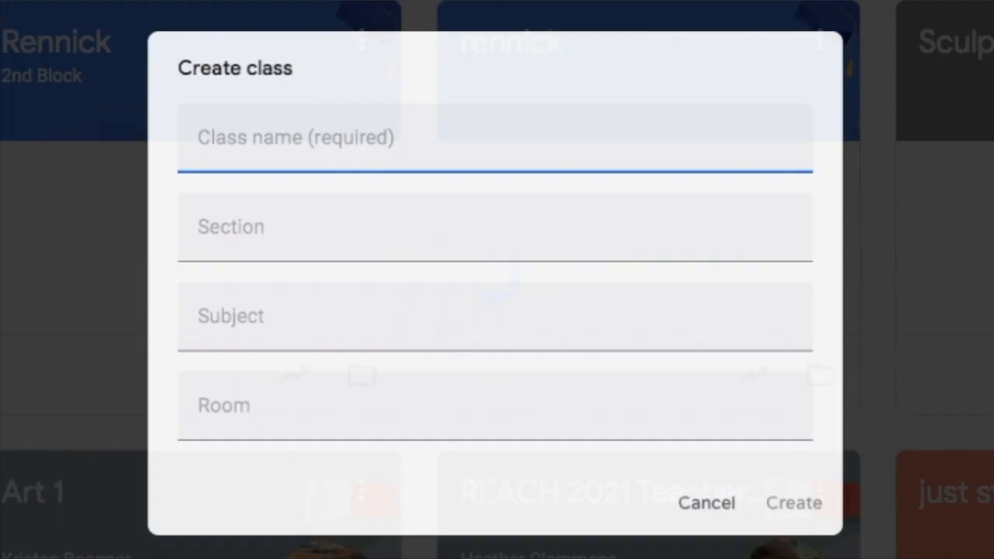
{"action": "type", "text": "Rennick New Class"}
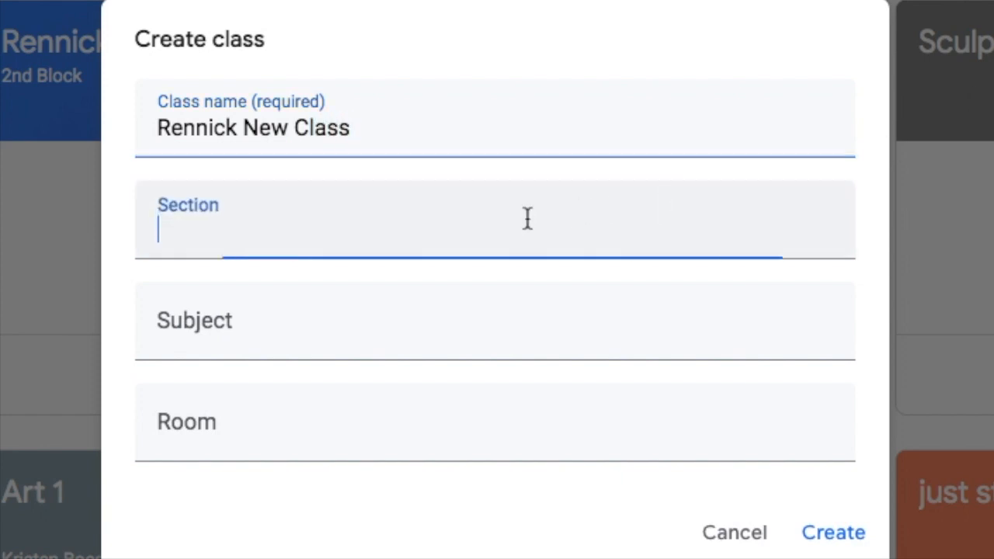
{"action": "type", "text": "2nd Block"}
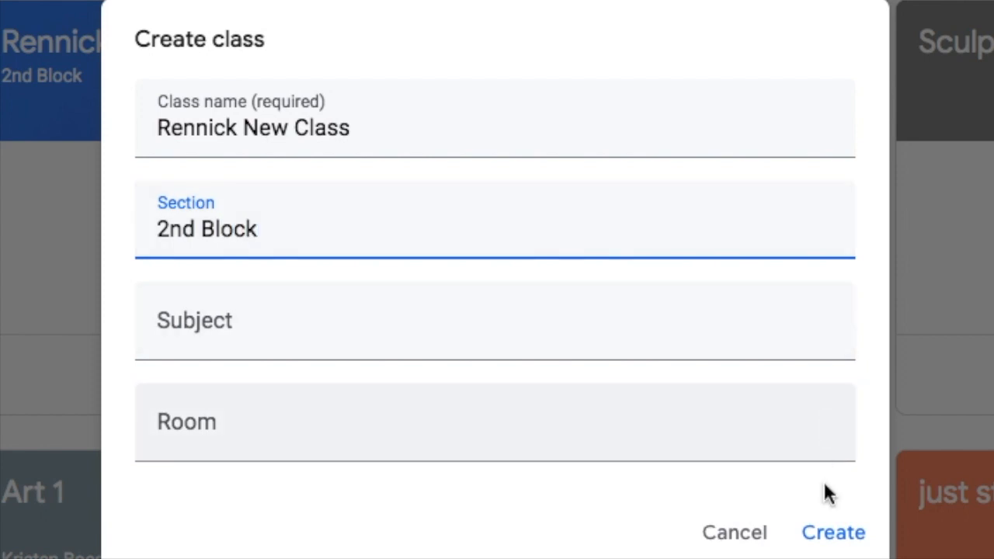
{"action": "left_click", "coordinate": [839, 533]}
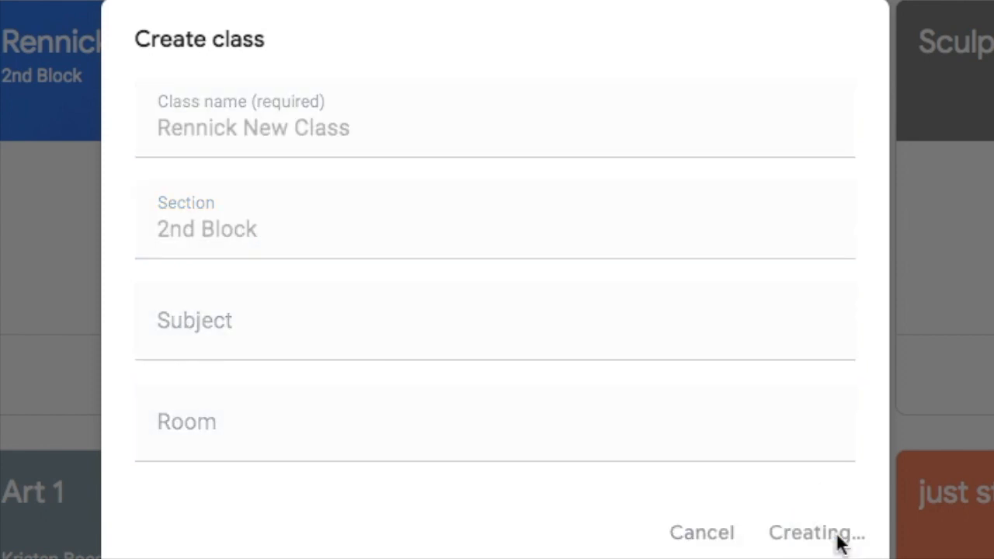
{"action": "left_click", "coordinate": [822, 533]}
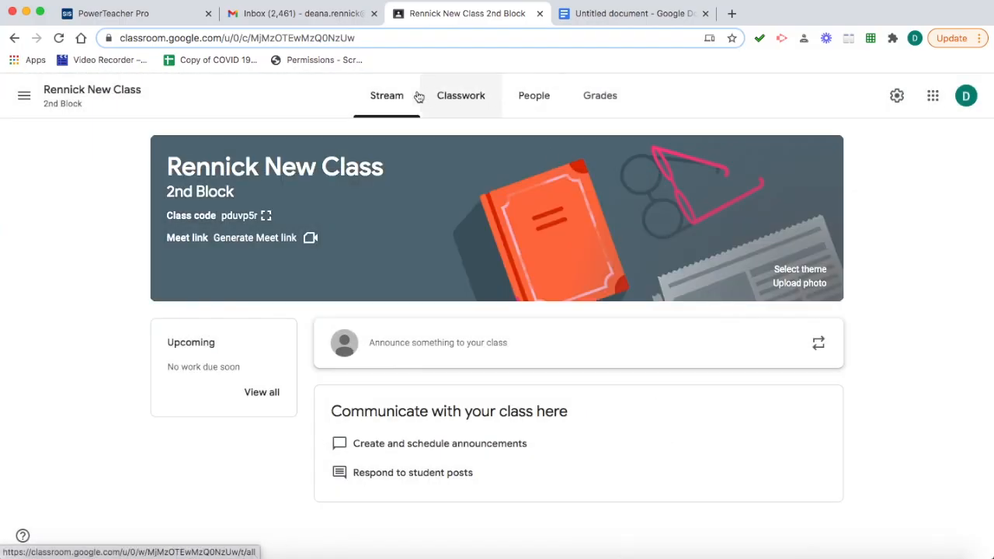
{"action": "mouse_move", "coordinate": [395, 134]}
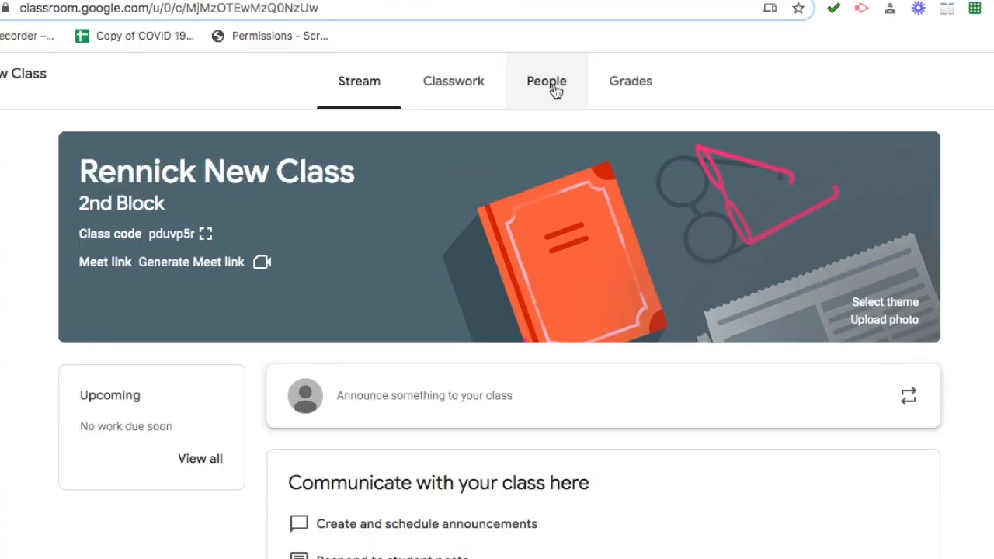
Open Rennick New Class's People page and start inviting students
{"action": "left_click", "coordinate": [546, 80]}
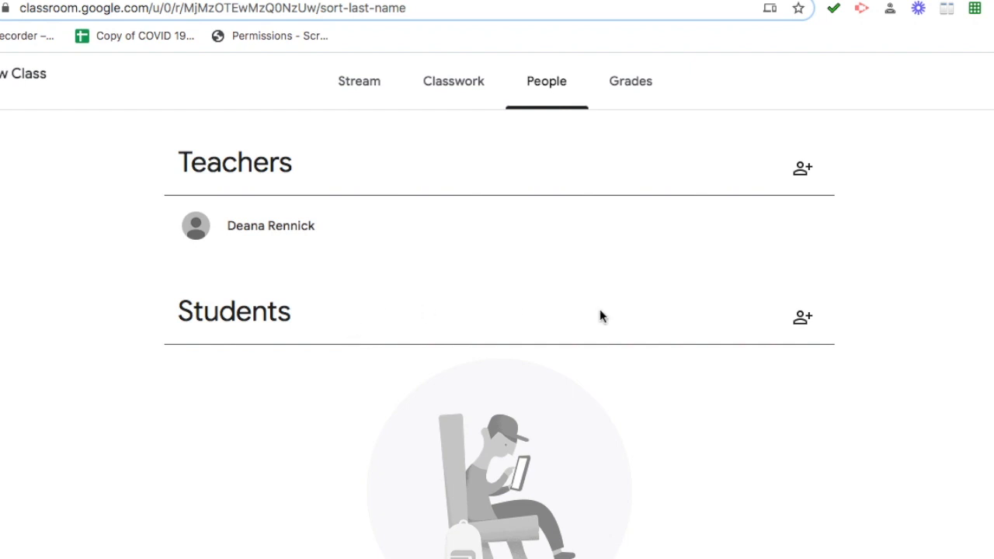
{"action": "left_click", "coordinate": [801, 318]}
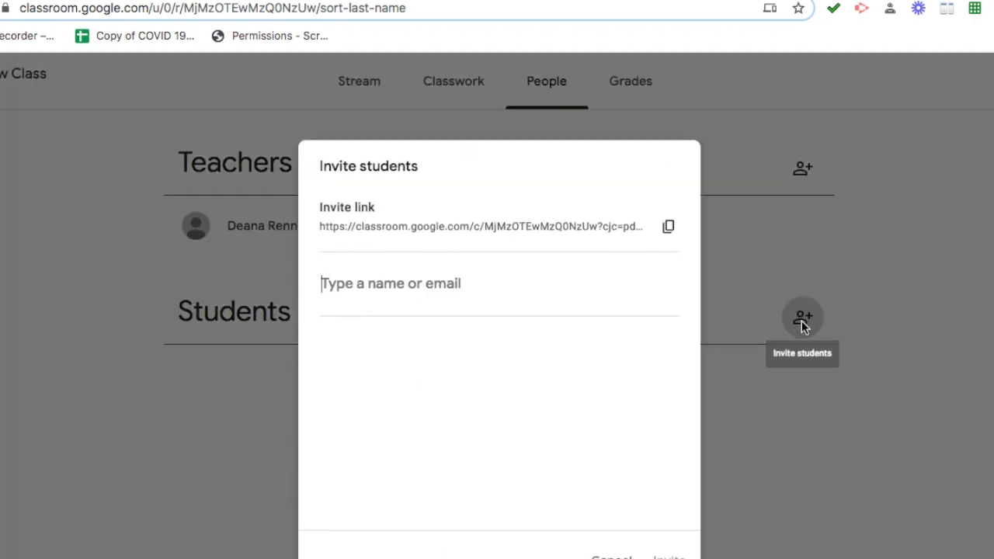
{"action": "mouse_move", "coordinate": [484, 291]}
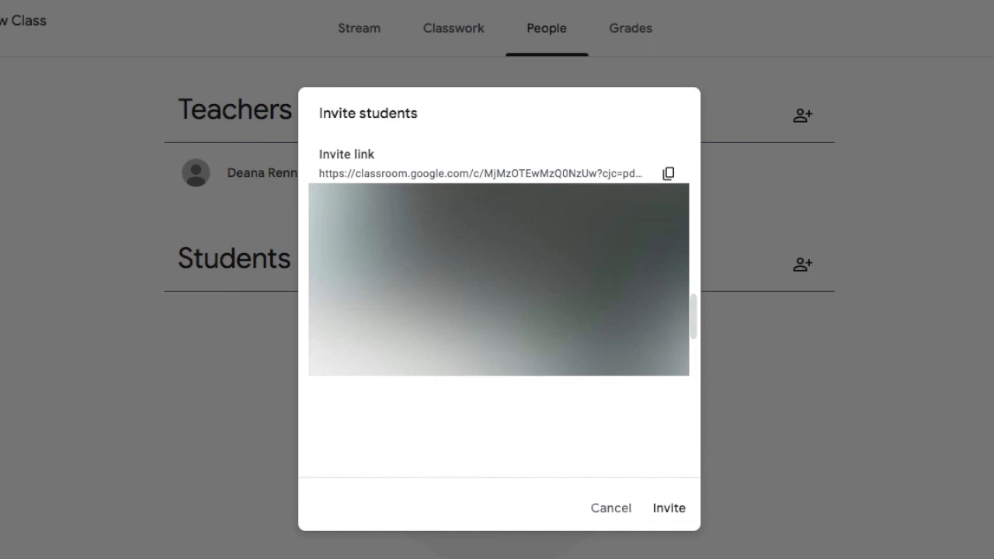
{"action": "mouse_move", "coordinate": [271, 249]}
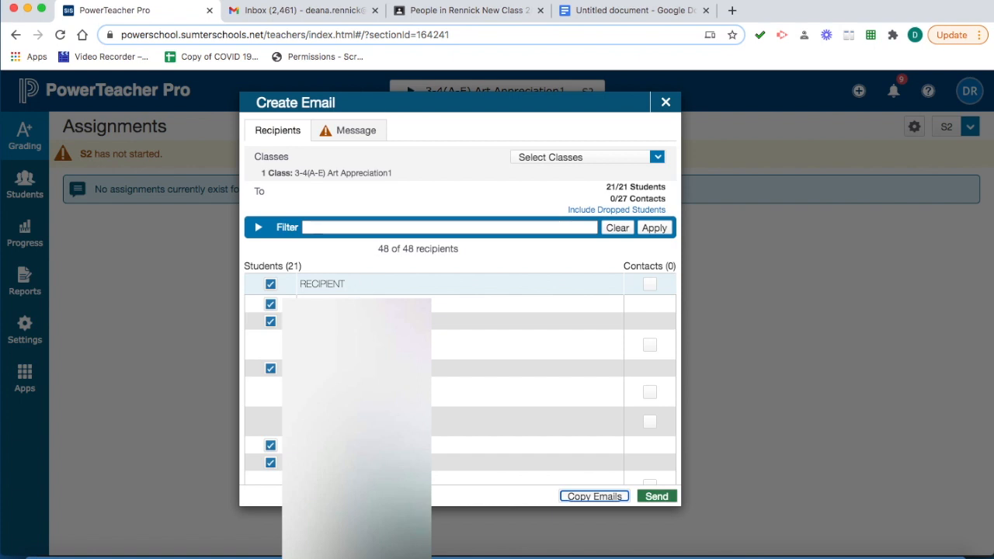
{"action": "mouse_move", "coordinate": [393, 264]}
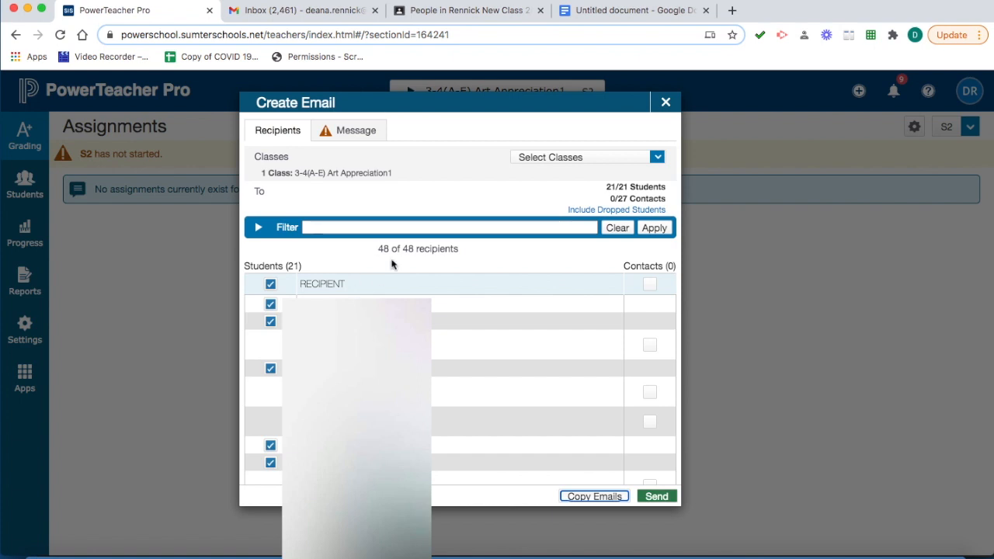
{"action": "mouse_move", "coordinate": [410, 279]}
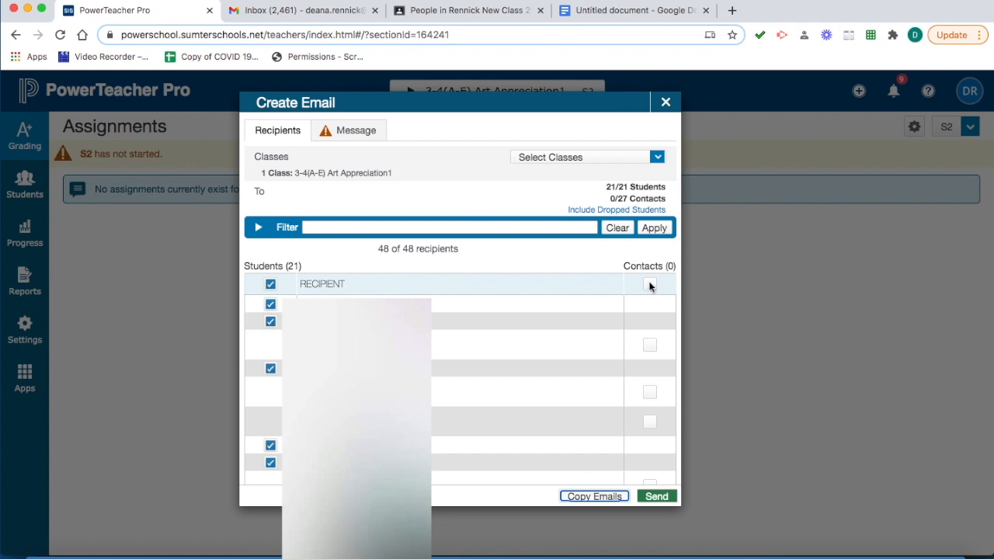
Tick the Contacts checkbox to add all 27 contacts as recipients
{"action": "left_click", "coordinate": [649, 285]}
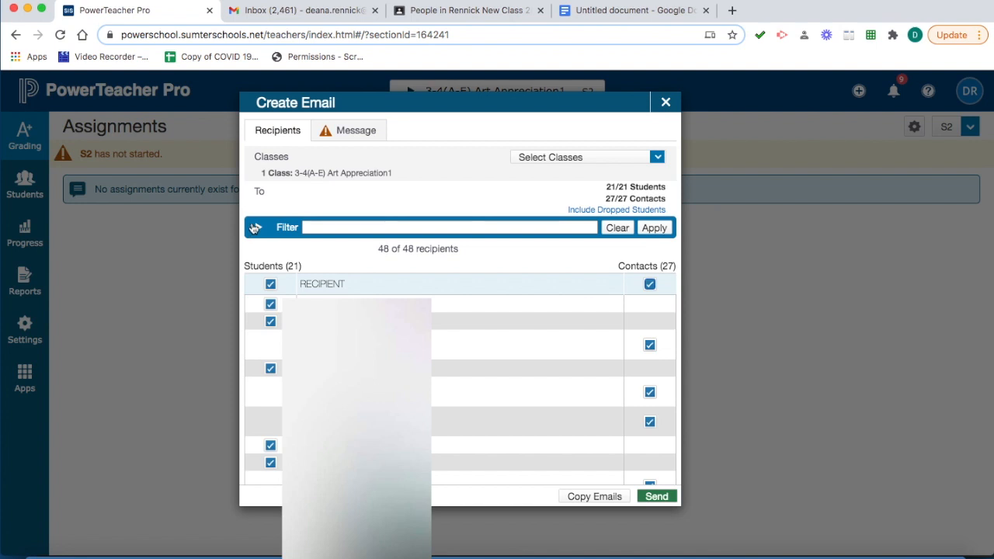
{"action": "left_click", "coordinate": [448, 227]}
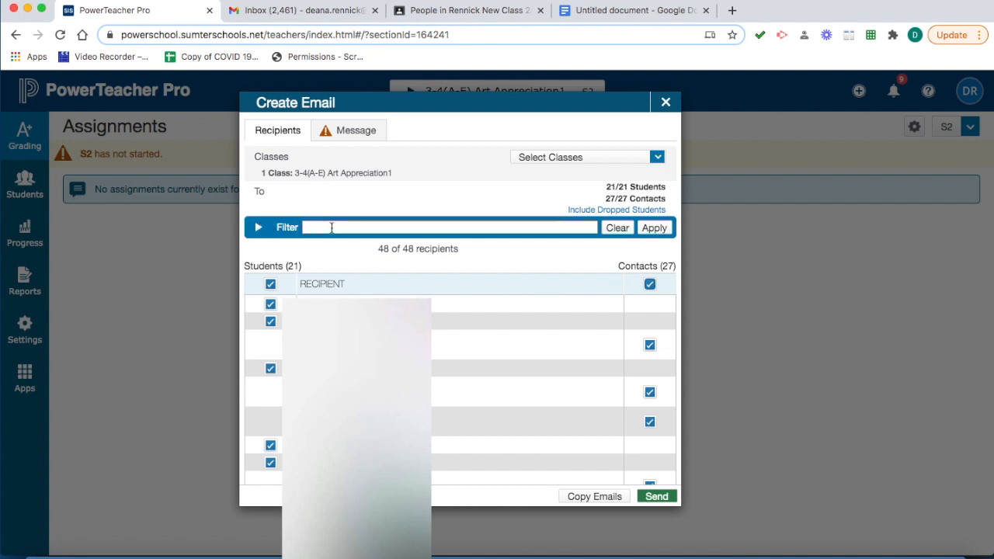